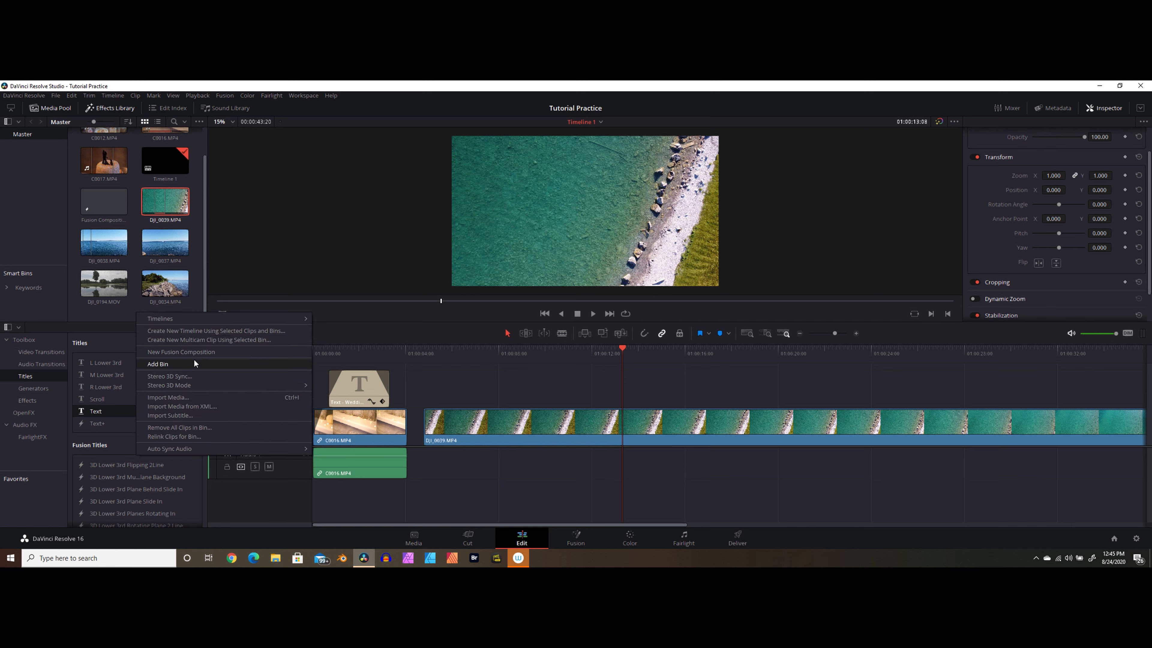
mouse_move(180, 357)
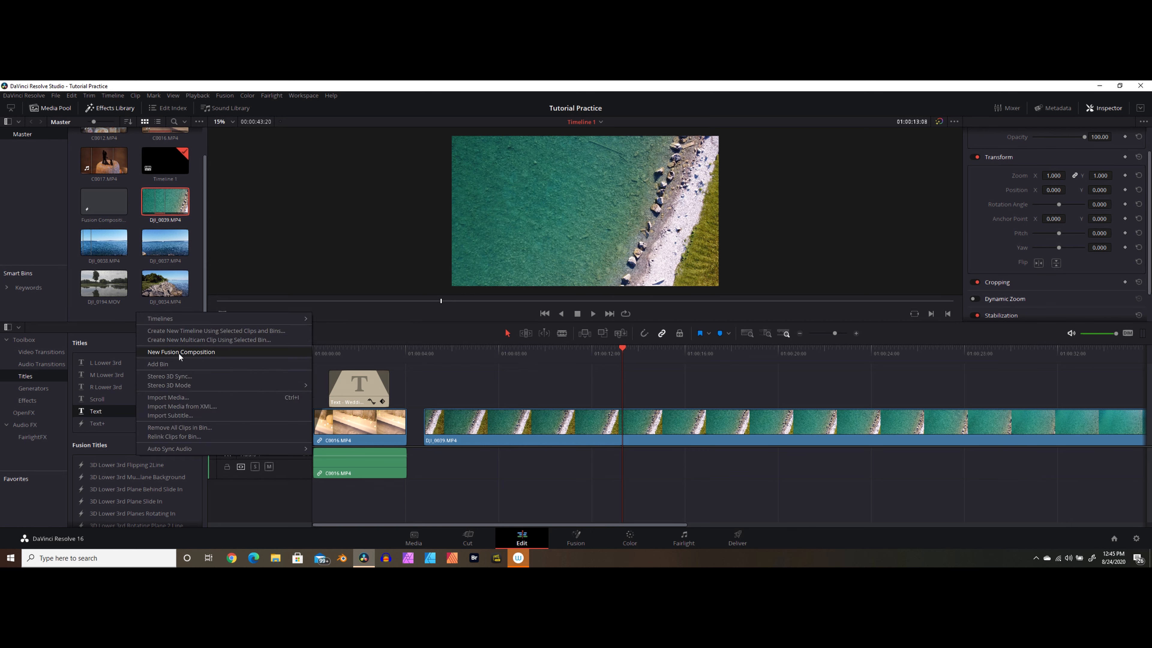
Create Fusion Composition 2 clip, 20 seconds at 24 fps, from the Media Pool context menu
click(181, 353)
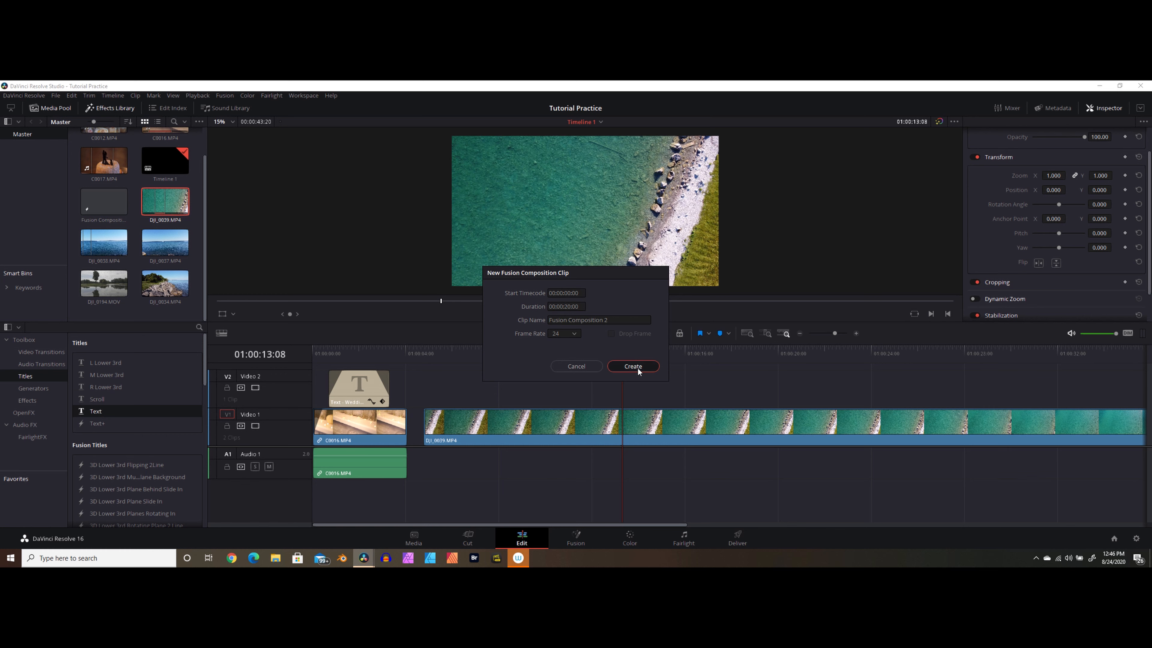
click(632, 367)
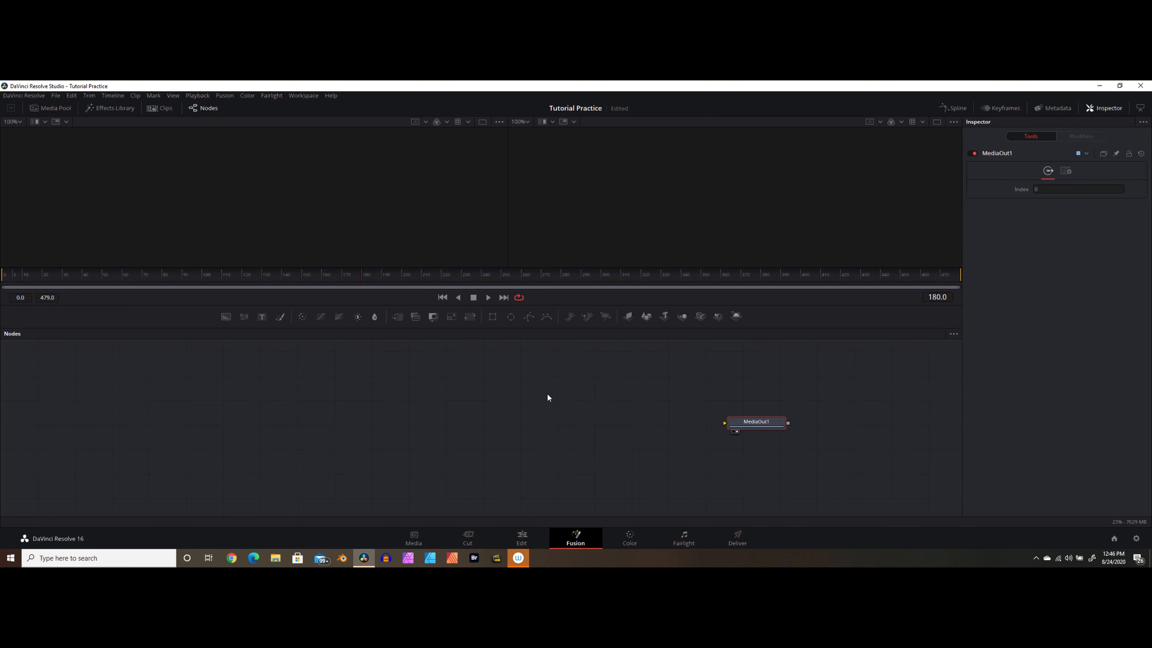
mouse_move(690, 456)
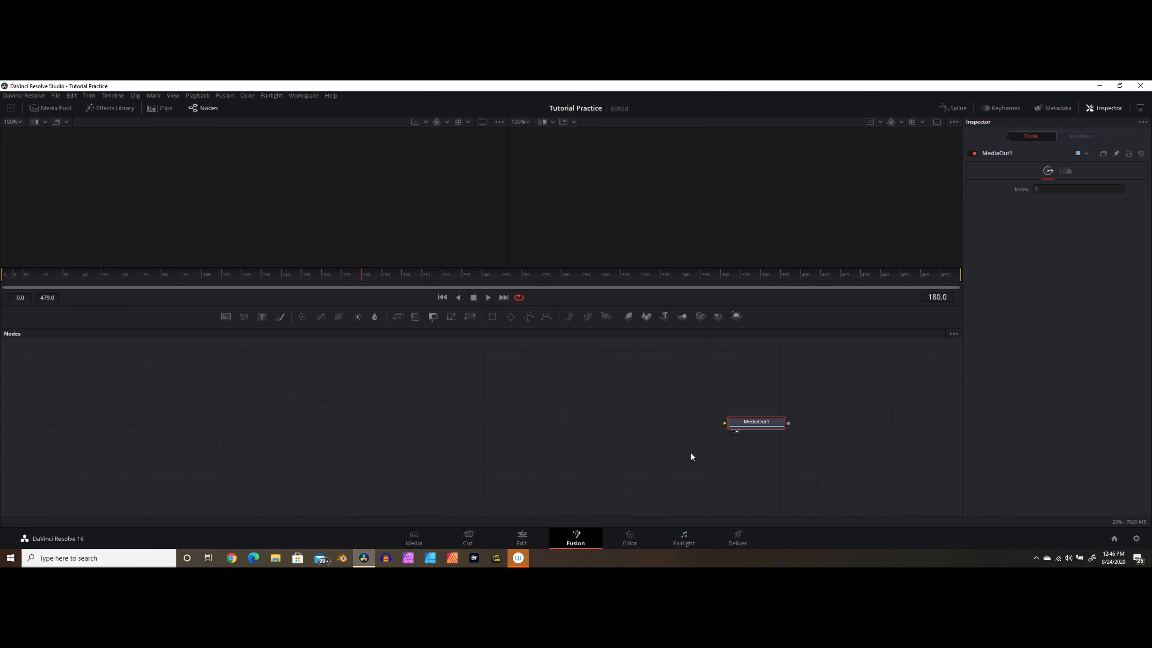
mouse_move(677, 456)
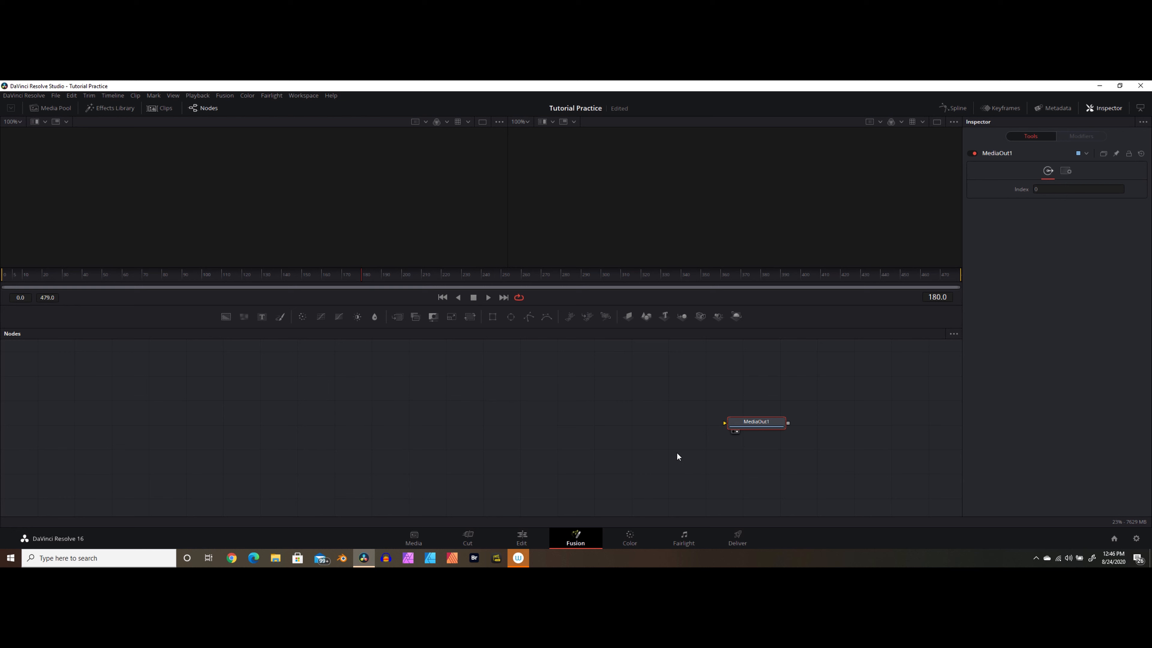
mouse_move(651, 457)
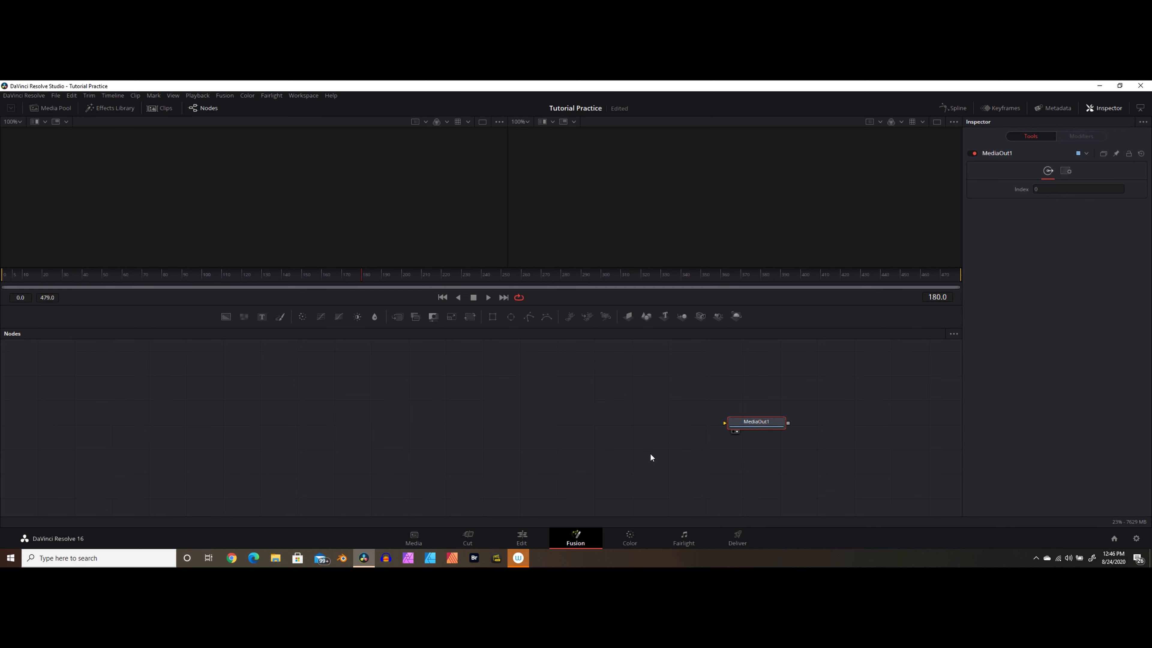
mouse_move(376, 269)
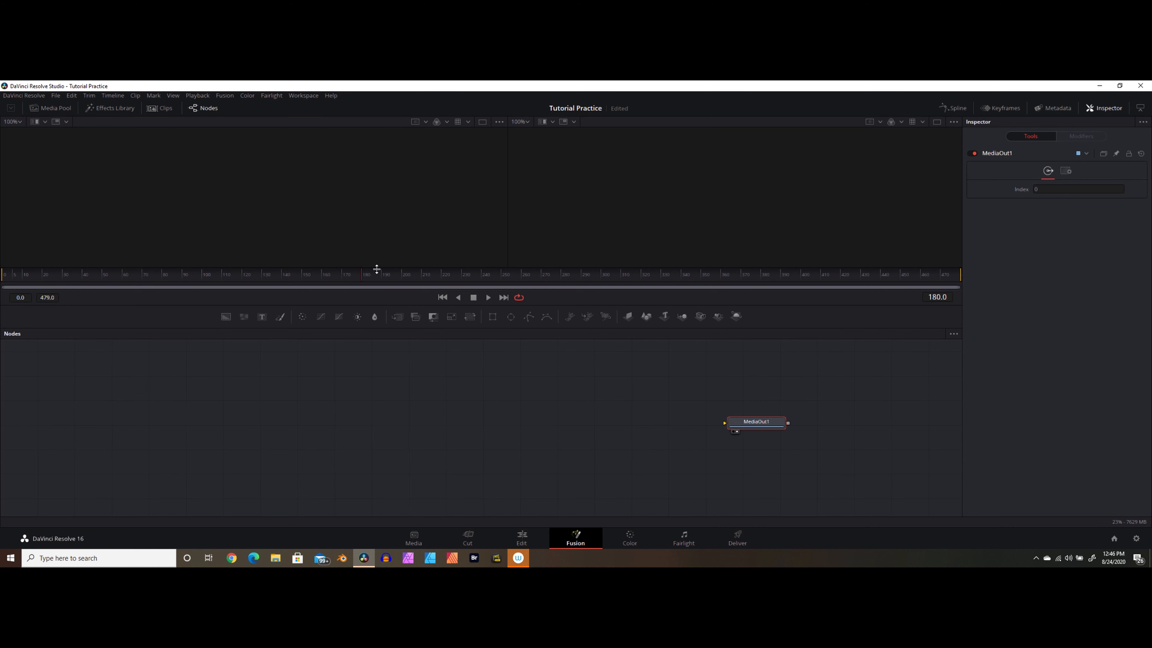